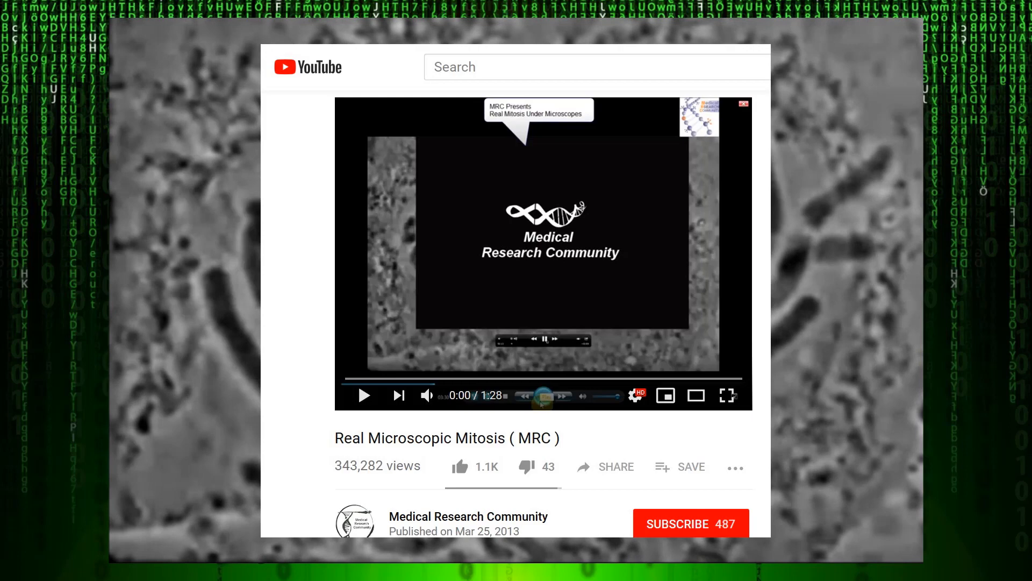
Start the mitosis video and let it run into the fluorescent multi-cell embryo footage
left_click(727, 394)
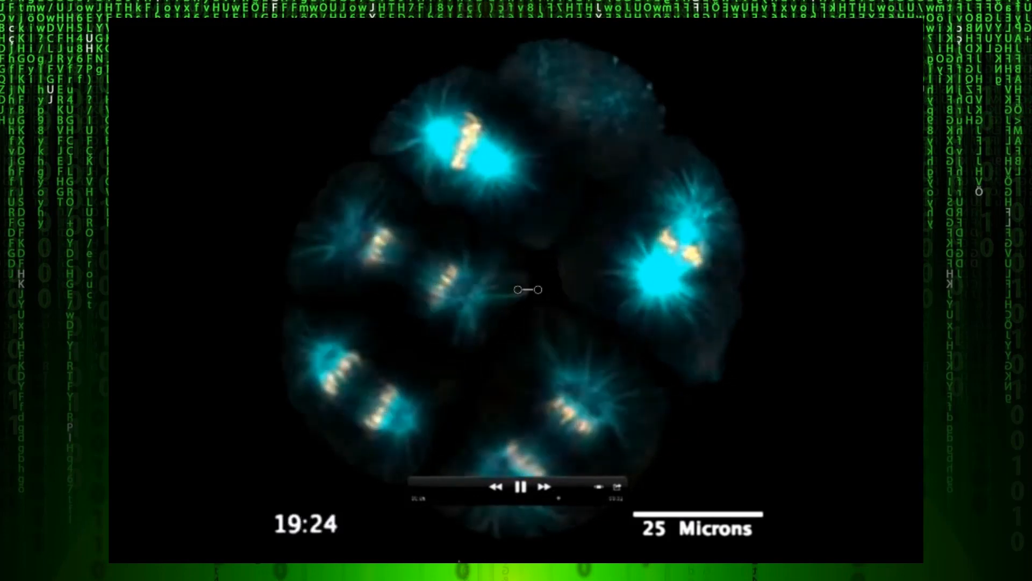
Briefly pause on the fluorescent dividing cells, then resume into the grey phase-contrast single-cell clip
left_click(520, 486)
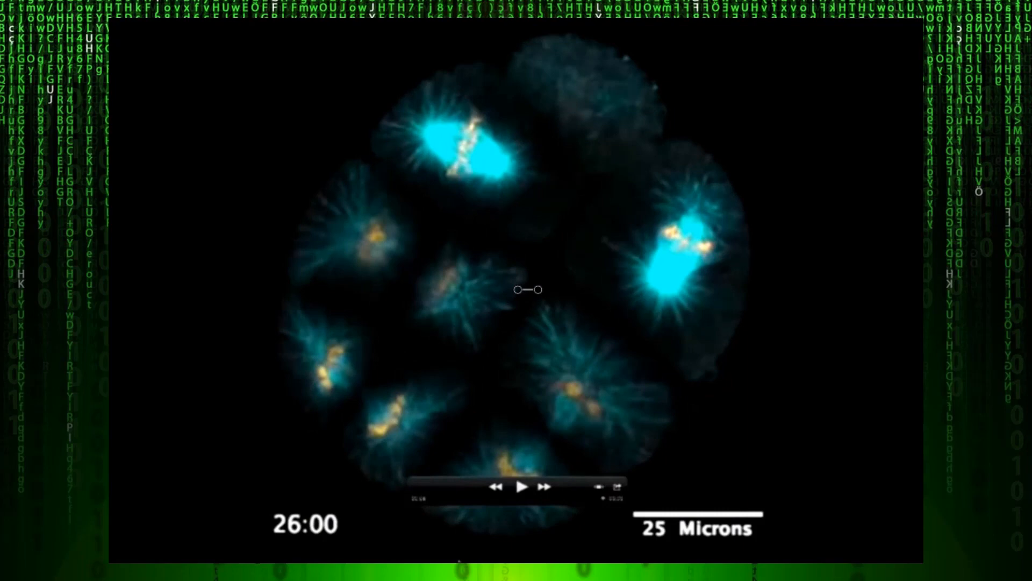
left_click(522, 486)
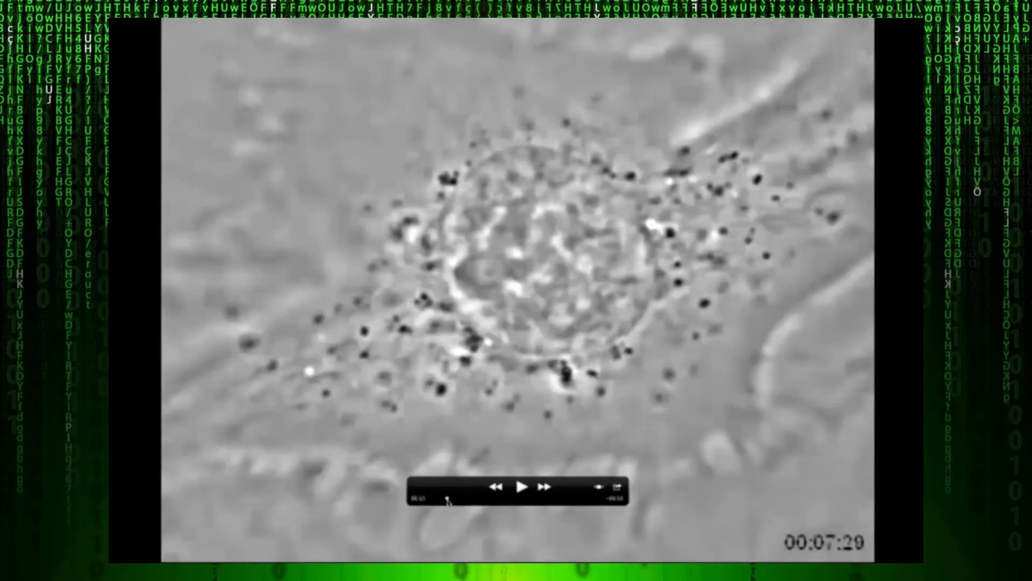
Resume the phase-contrast clip and pause once the cell has split into two daughter cells (01:14:30)
left_click(522, 486)
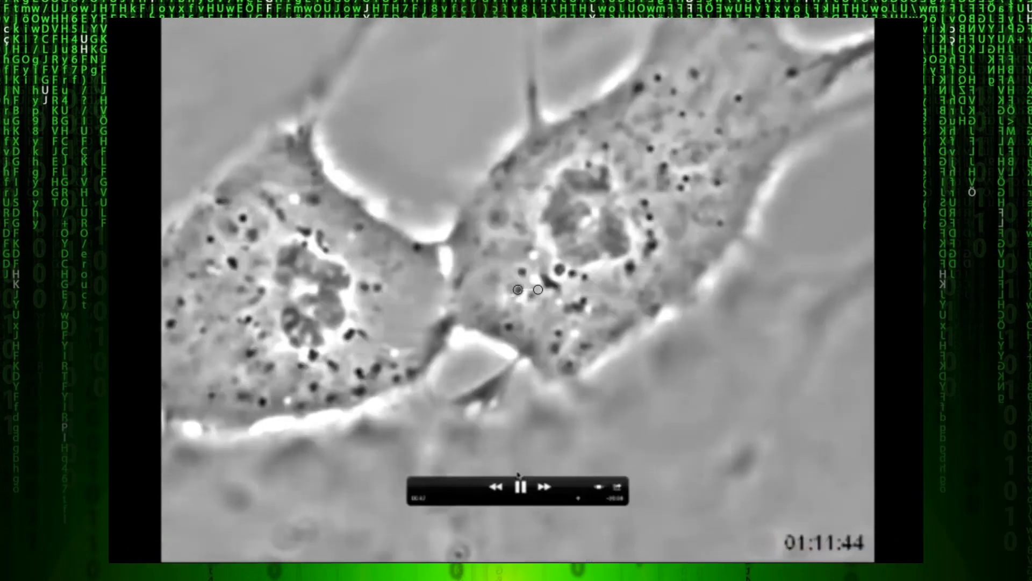
left_click(521, 486)
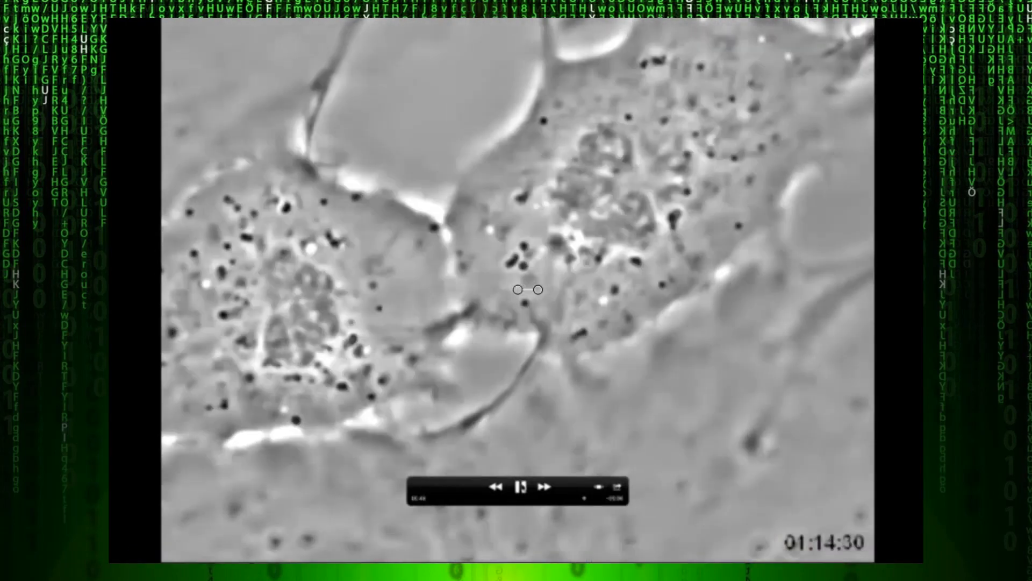